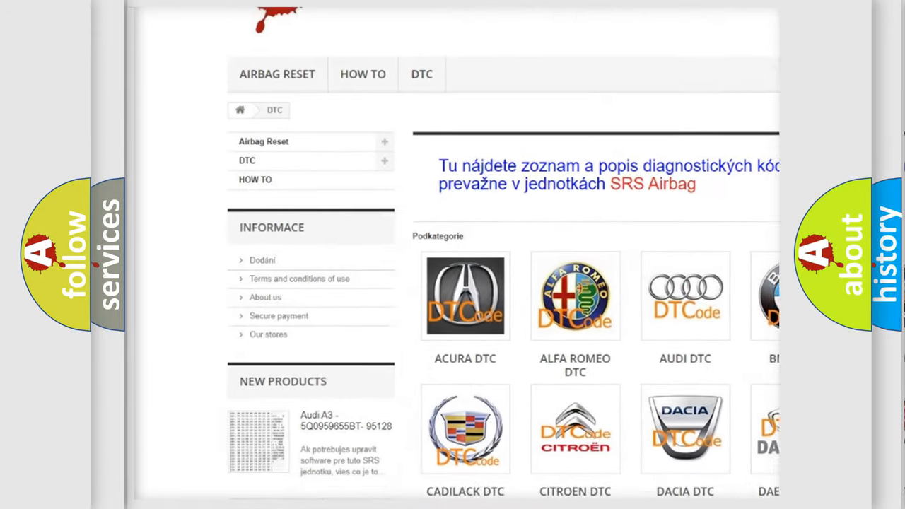
pyautogui.scroll(-3)
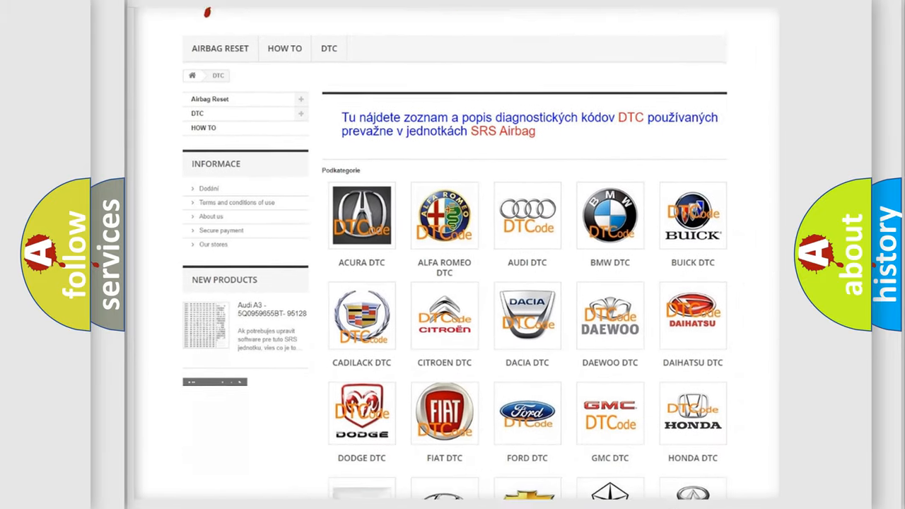
pyautogui.scroll(-3)
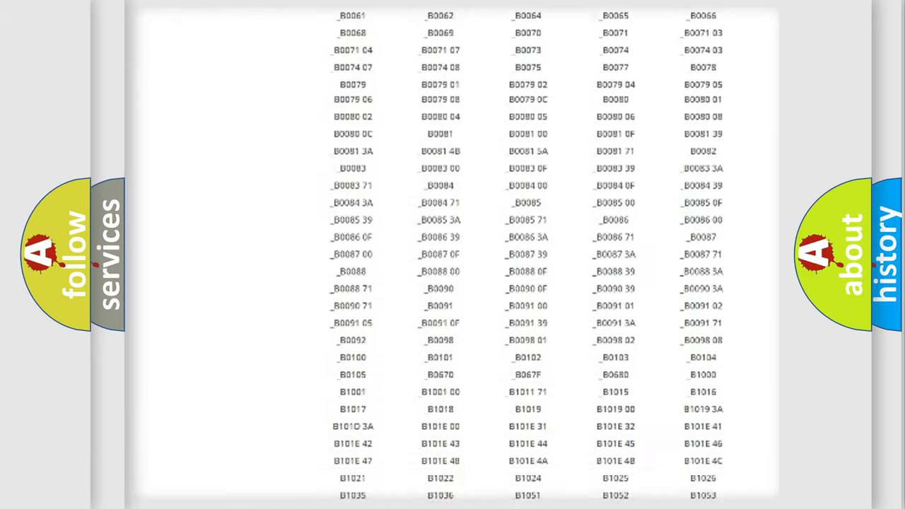
pyautogui.scroll(3)
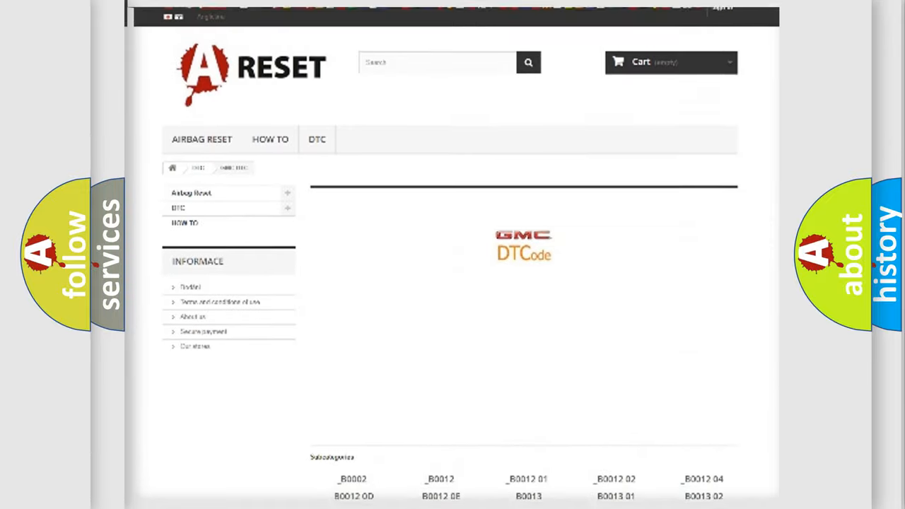
pyautogui.scroll(3)
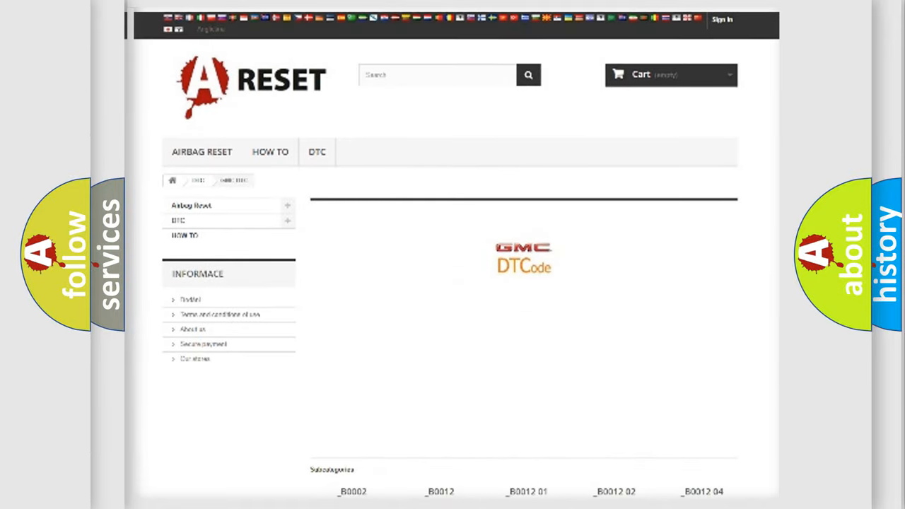